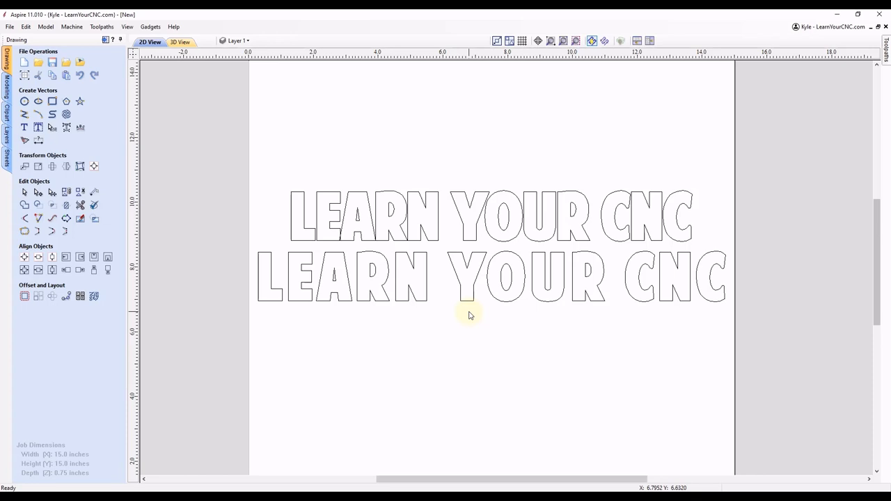
{"action": "mouse_move", "coordinate": [476, 286]}
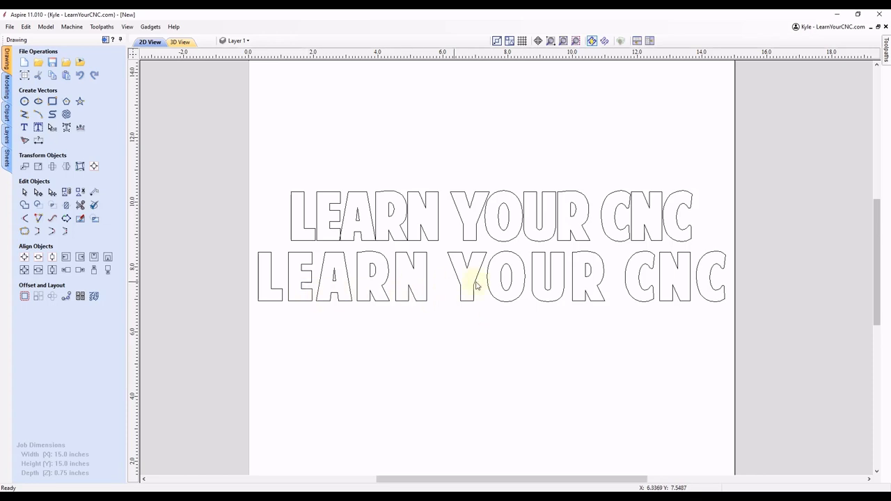
{"action": "mouse_move", "coordinate": [492, 296]}
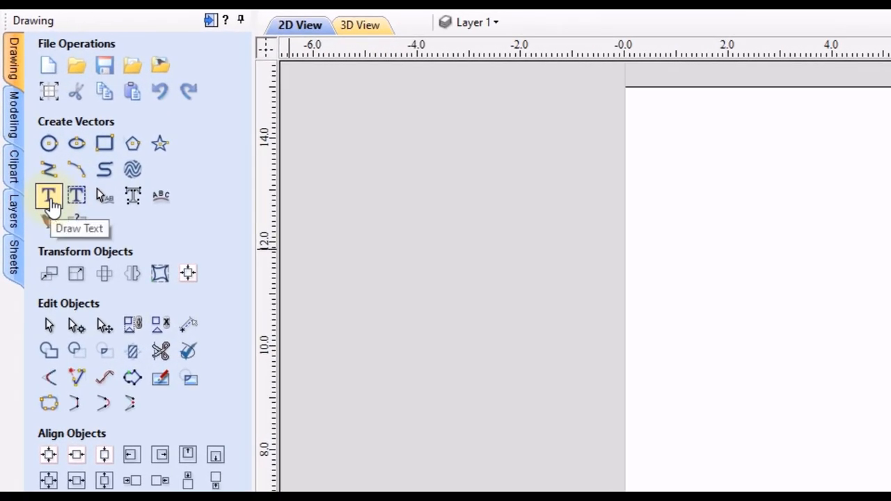
Add 'LEARN YOUR CNC' in American Purpose STRIPE 1 font, scaled to about 1.5 inches tall
{"action": "left_click", "coordinate": [49, 195]}
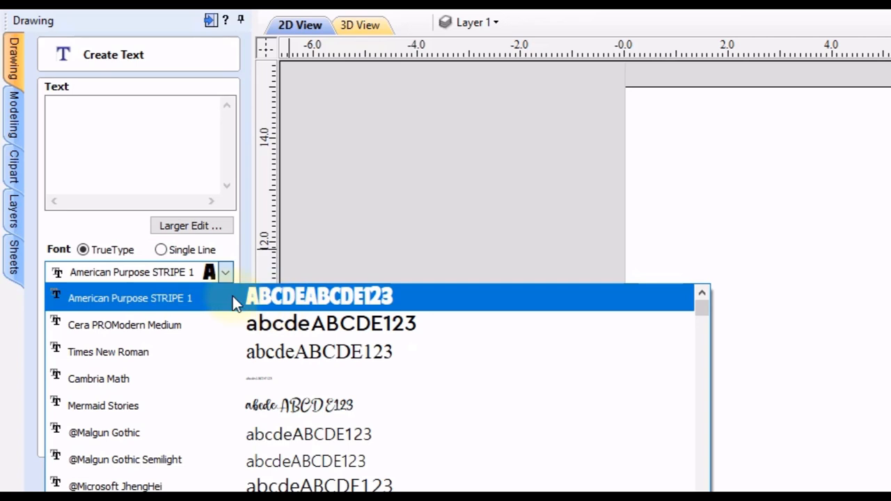
{"action": "mouse_move", "coordinate": [294, 301]}
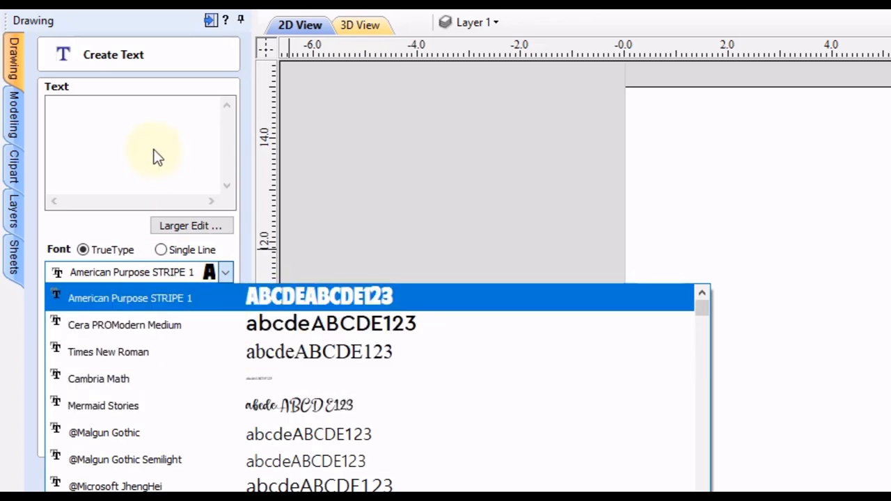
{"action": "left_click", "coordinate": [129, 297]}
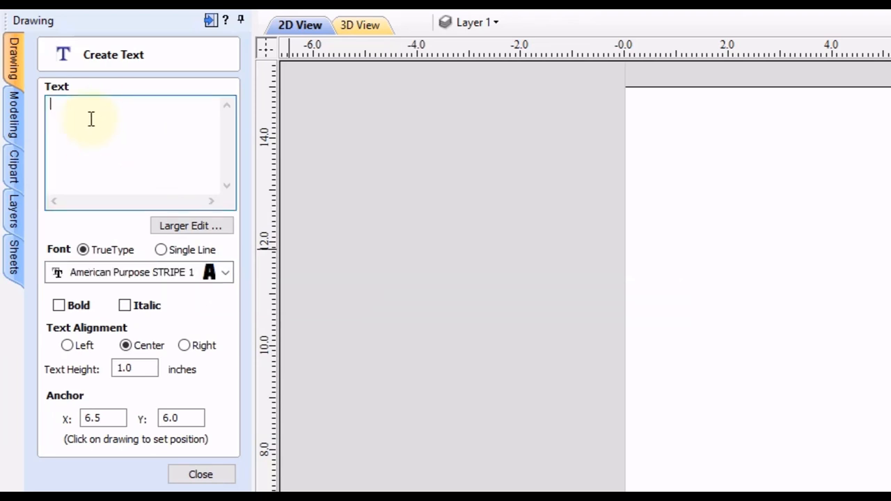
{"action": "type", "text": "LEARN YOUR CNC"}
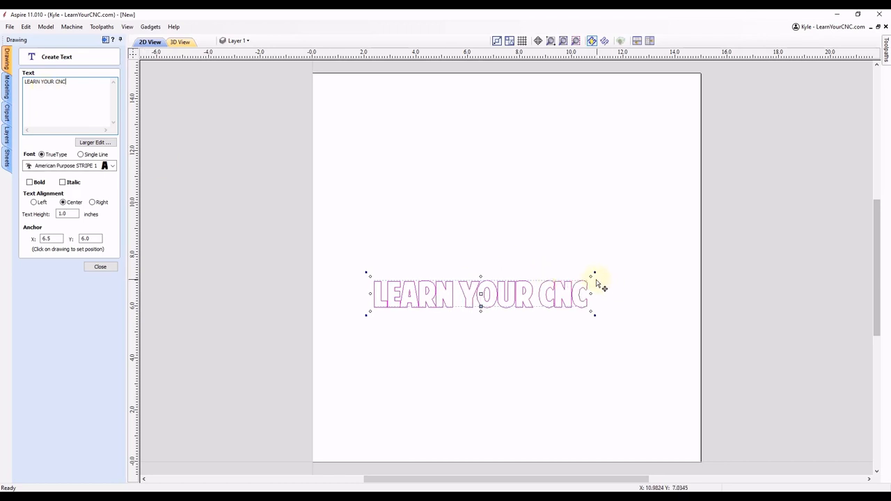
{"action": "left_click_drag", "start_coordinate": [595, 275], "coordinate": [576, 266]}
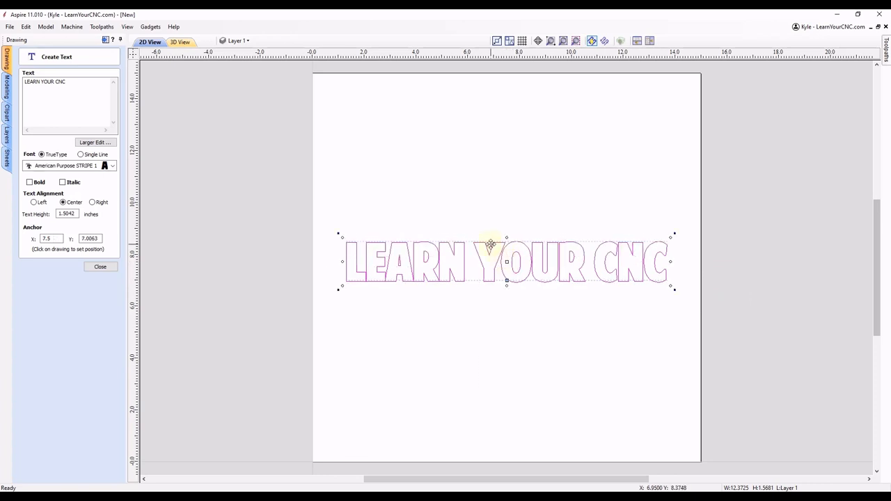
{"action": "left_click", "coordinate": [100, 267]}
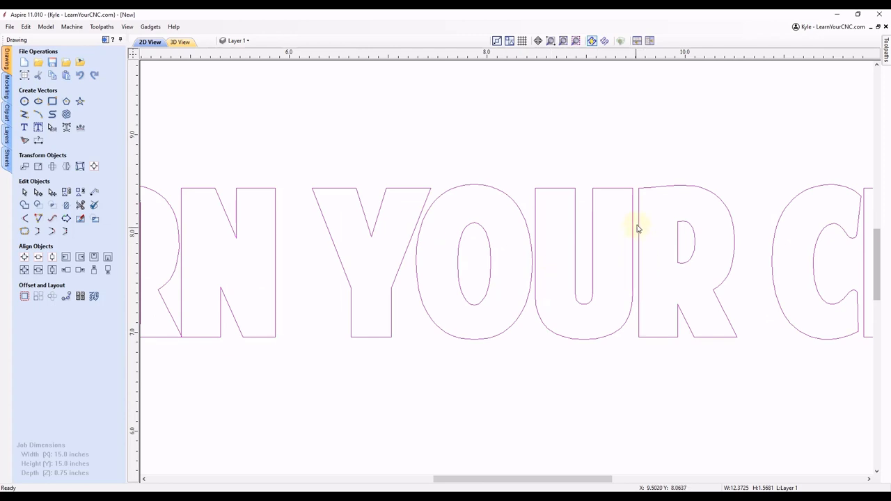
{"action": "mouse_move", "coordinate": [637, 201]}
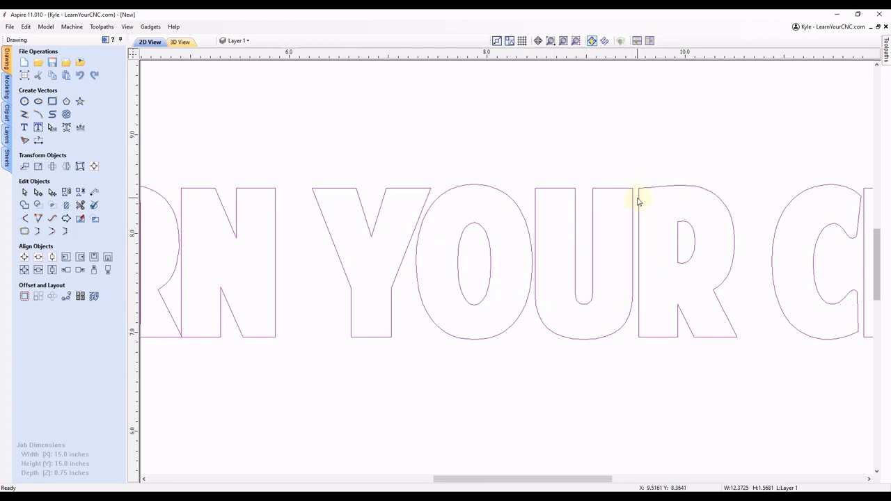
{"action": "mouse_move", "coordinate": [625, 266]}
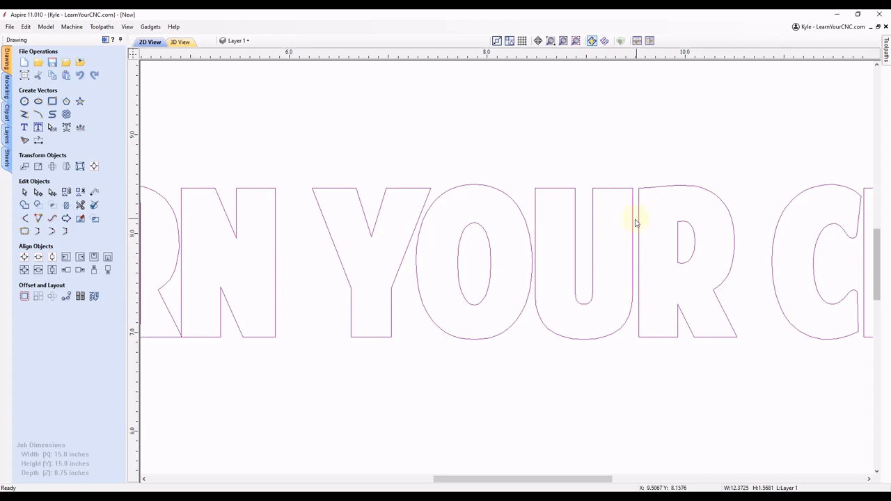
{"action": "mouse_move", "coordinate": [584, 249]}
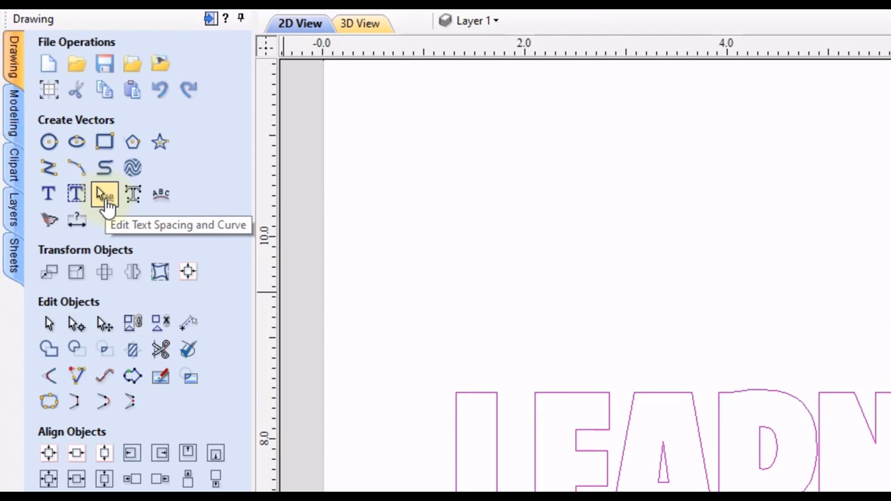
Start Edit Text Spacing on LEARN YOUR CNC and push the letters together until they touch
{"action": "left_click", "coordinate": [103, 194]}
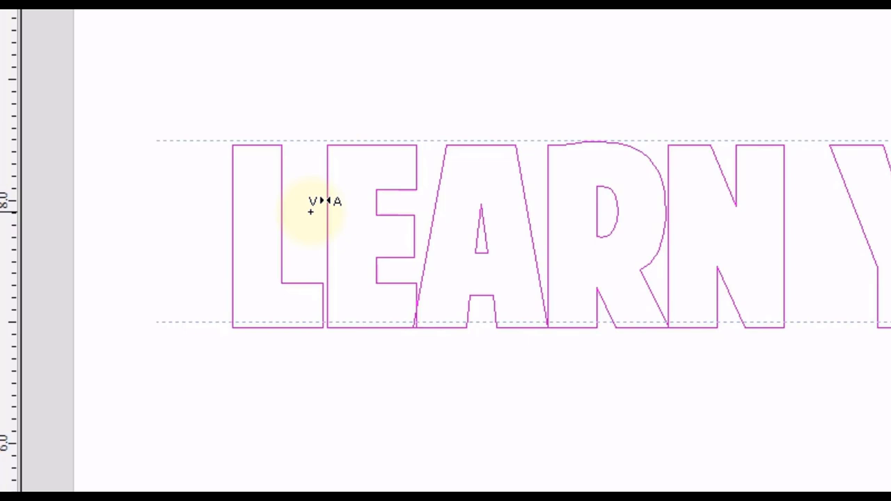
{"action": "key", "text": "ctrl"}
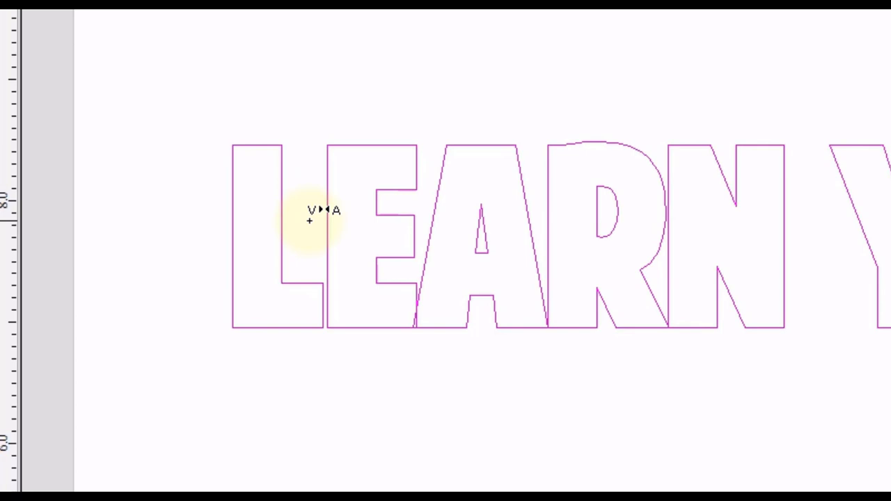
{"action": "key", "text": "ctrl+shift"}
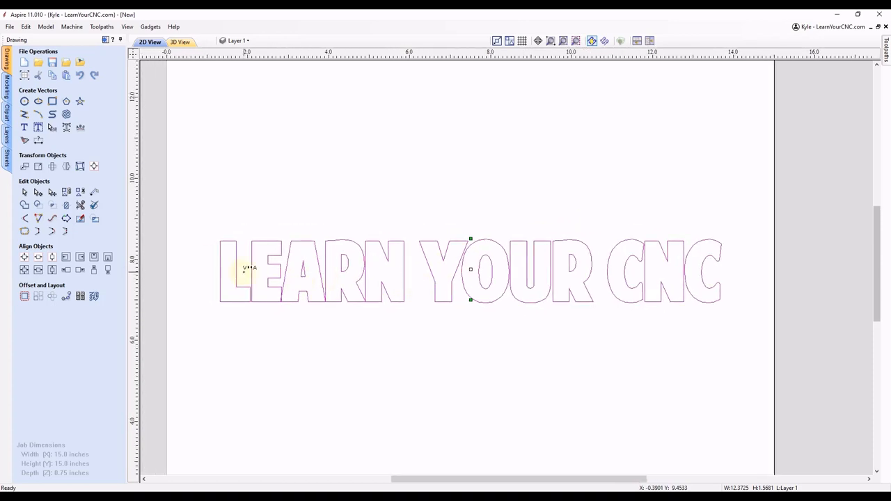
{"action": "mouse_move", "coordinate": [303, 269]}
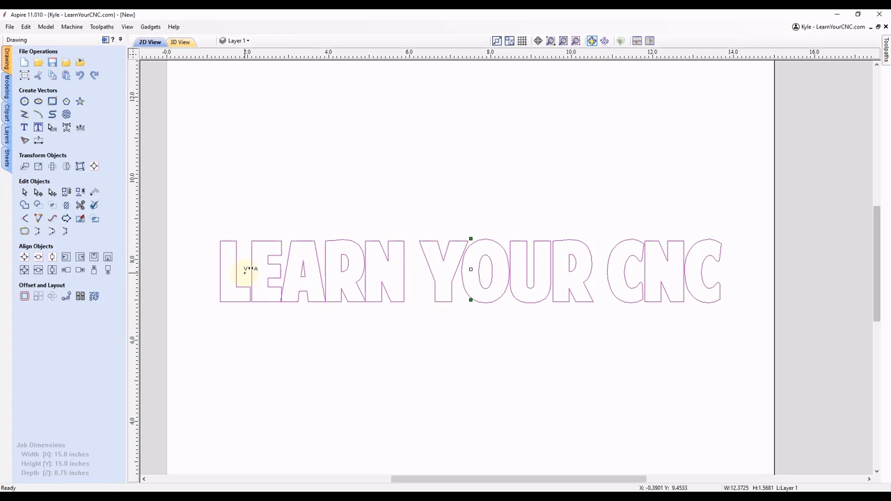
{"action": "key", "text": "alt"}
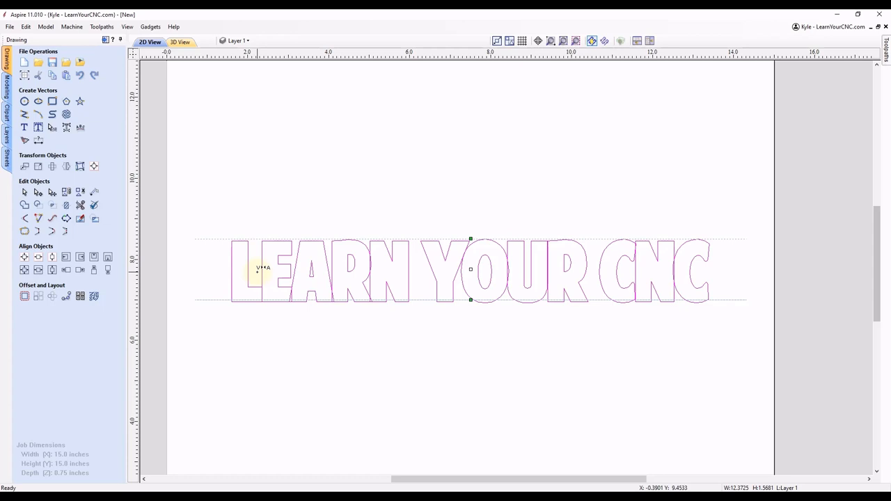
{"action": "key", "text": "alt+shift"}
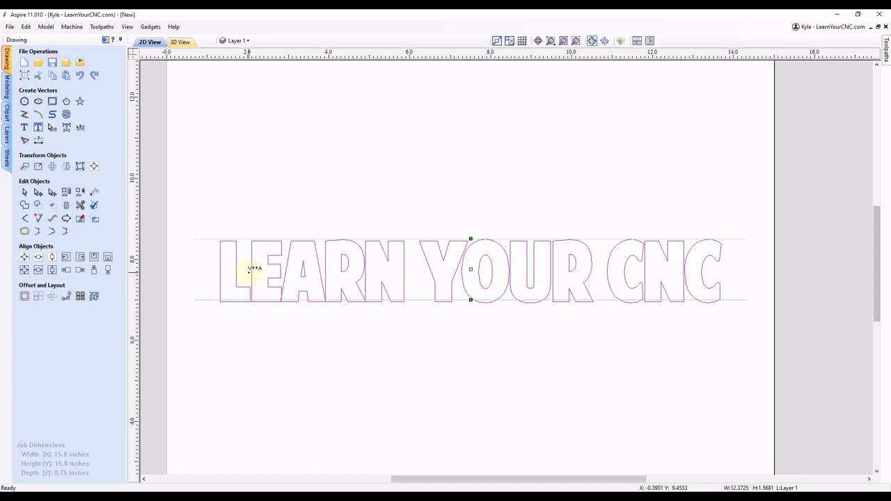
{"action": "key", "text": "ctrl+alt+shift"}
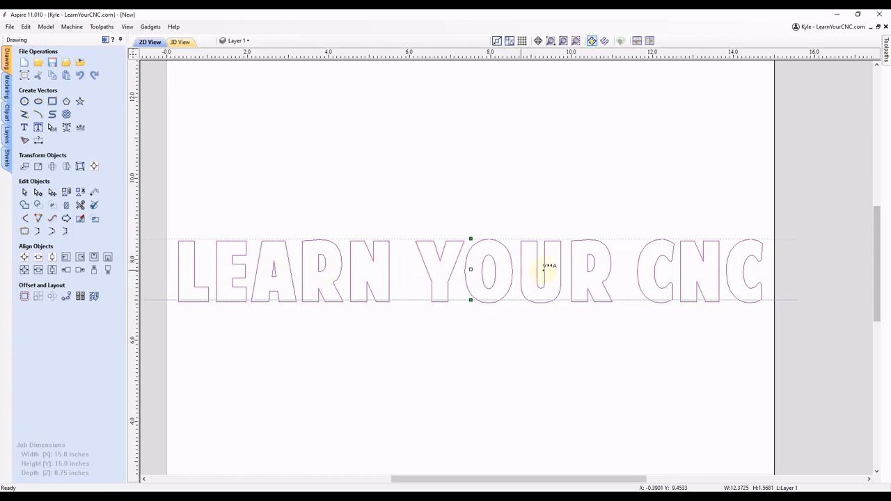
{"action": "mouse_move", "coordinate": [282, 263]}
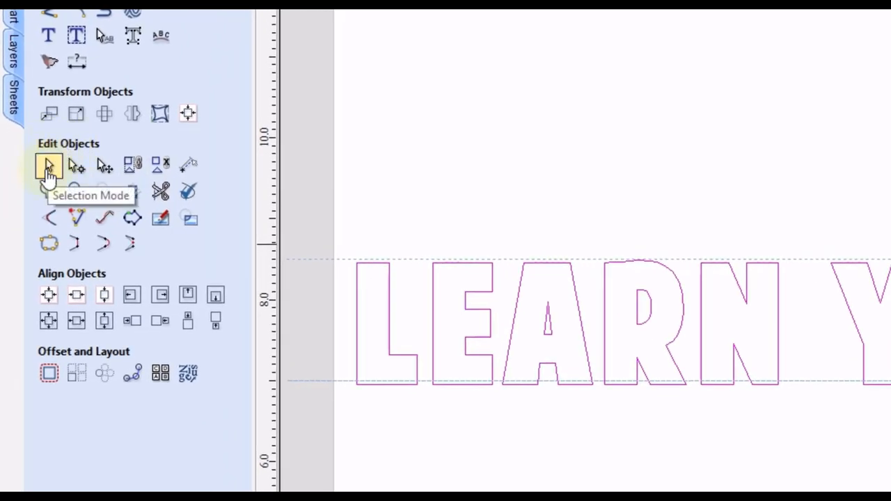
{"action": "mouse_move", "coordinate": [582, 173]}
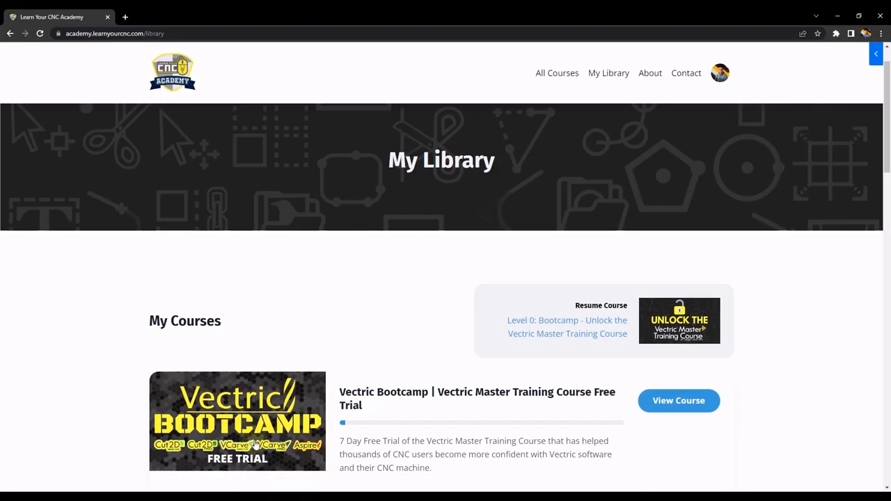
Select the Vectric Bootcamp free trial course thumbnail on the My Library page
{"action": "left_click", "coordinate": [222, 410]}
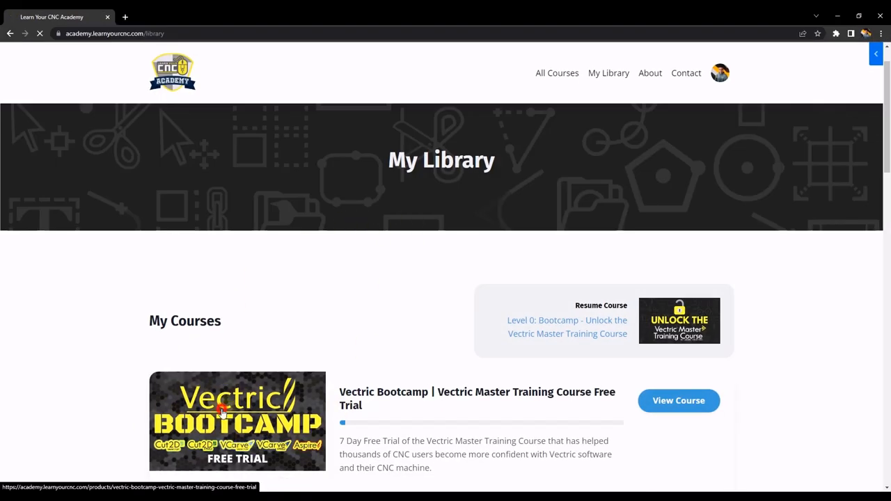